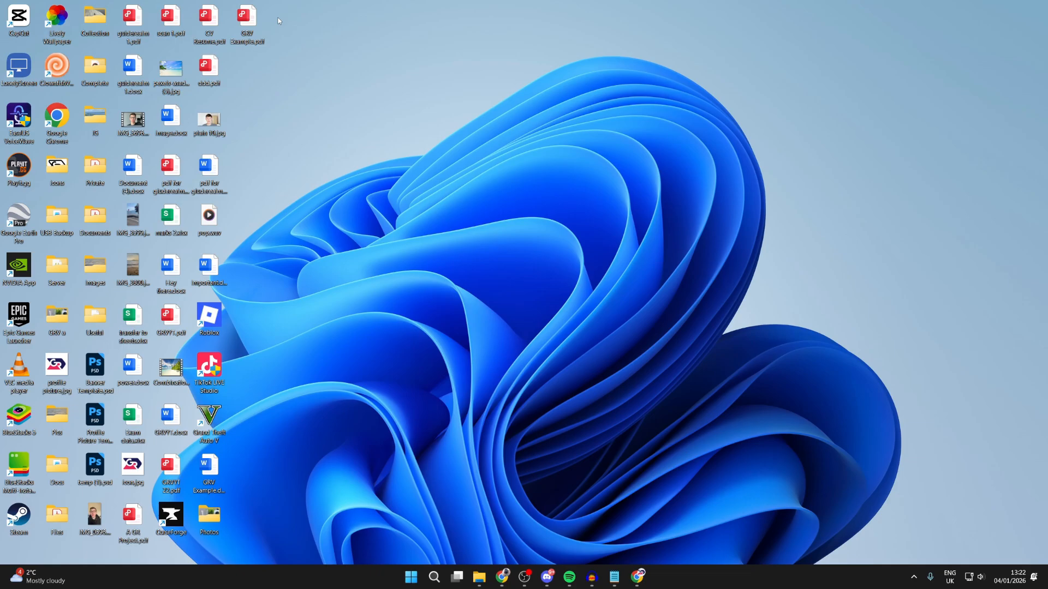
{"action": "mouse_move", "coordinate": [272, 156]}
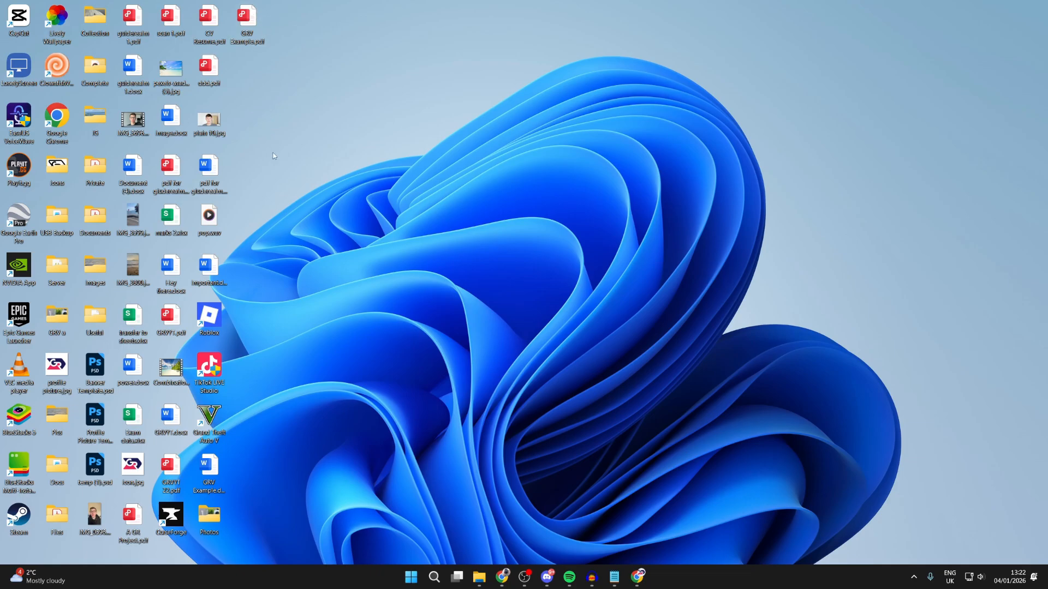
{"action": "mouse_move", "coordinate": [529, 330]}
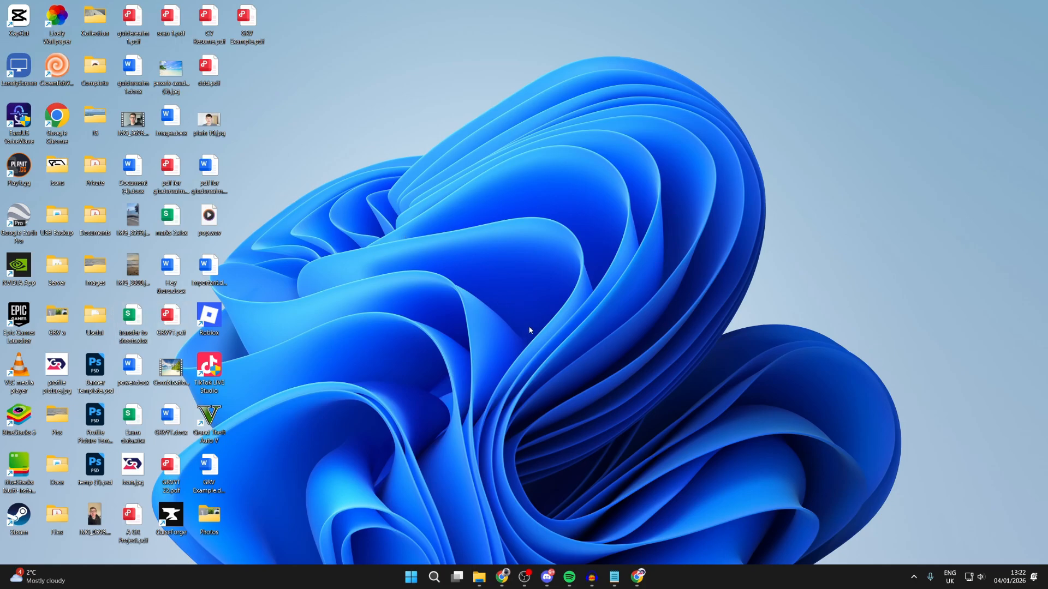
{"action": "mouse_move", "coordinate": [411, 581]}
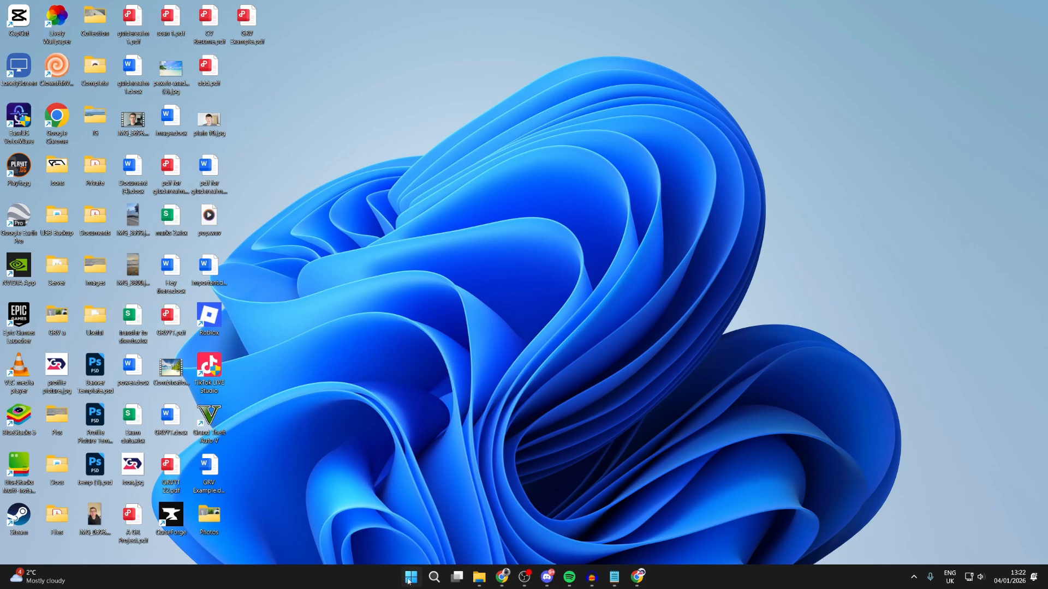
- Search installed apps for 'snipping' and open Snipping Tool's more-options menu
{"action": "left_click", "coordinate": [646, 582]}
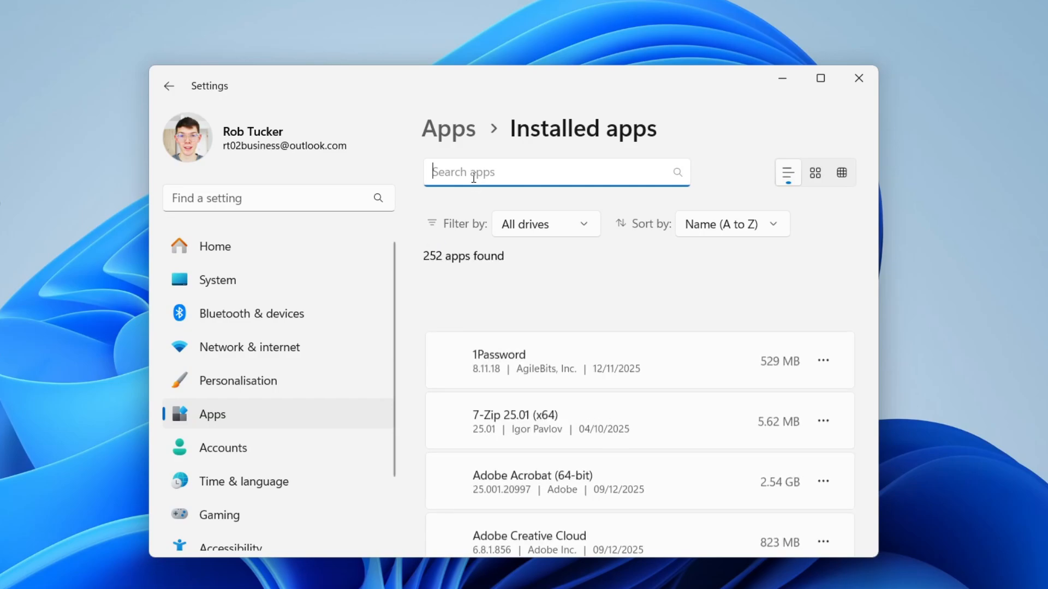
{"action": "type", "text": "snip"}
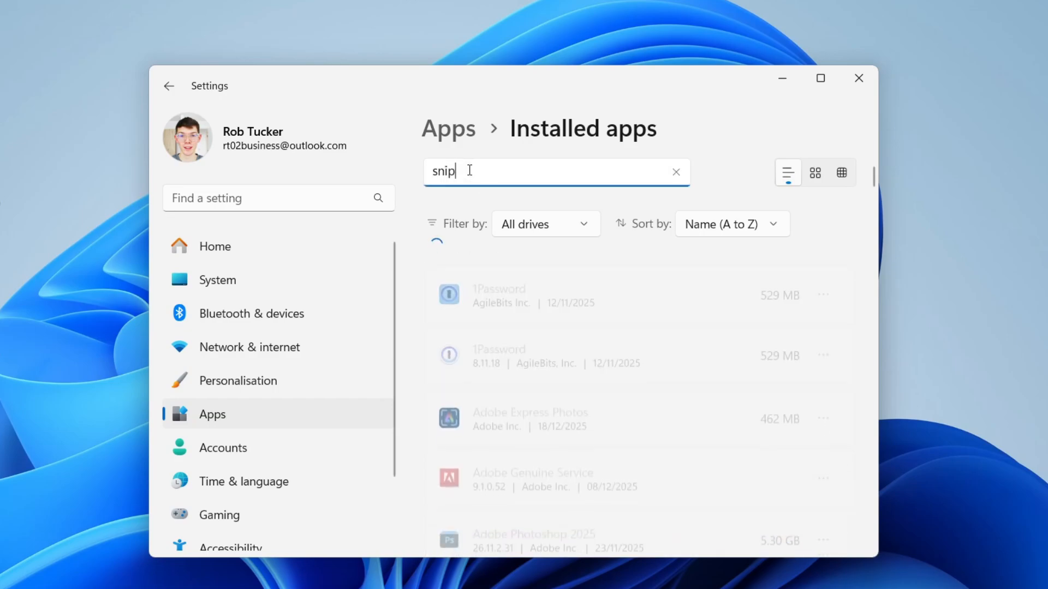
{"action": "type", "text": "ping"}
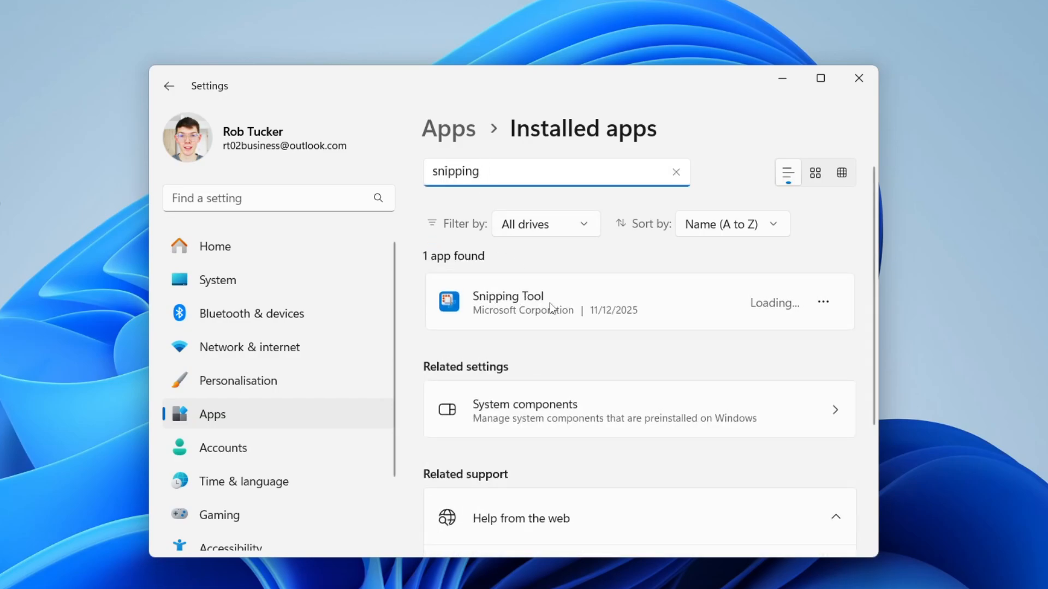
{"action": "left_click", "coordinate": [824, 302]}
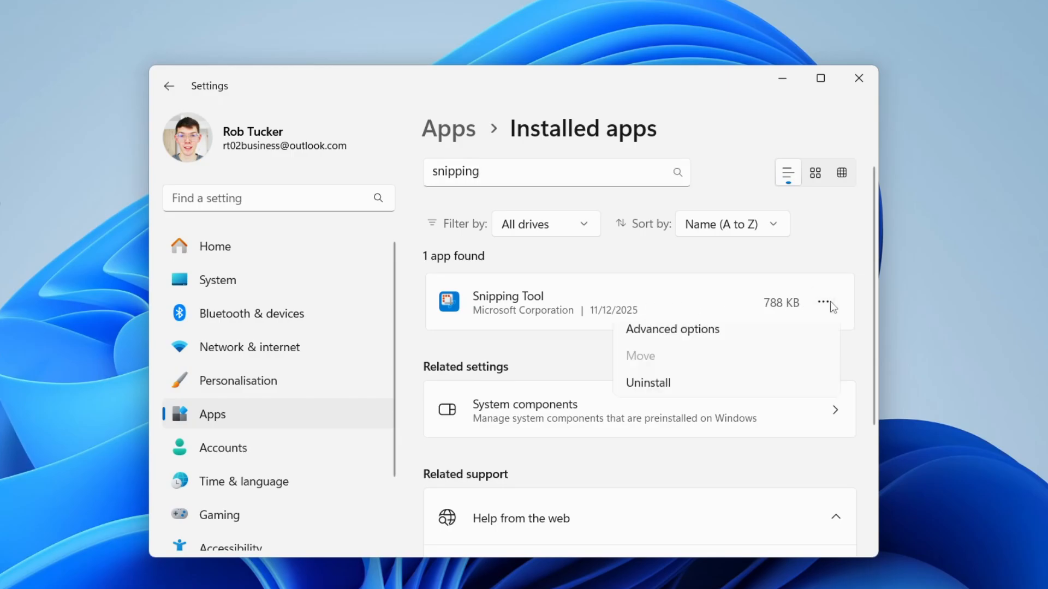
- In Snipping Tool's advanced options, set 'Let this app run in background' to Never
{"action": "left_click", "coordinate": [671, 329]}
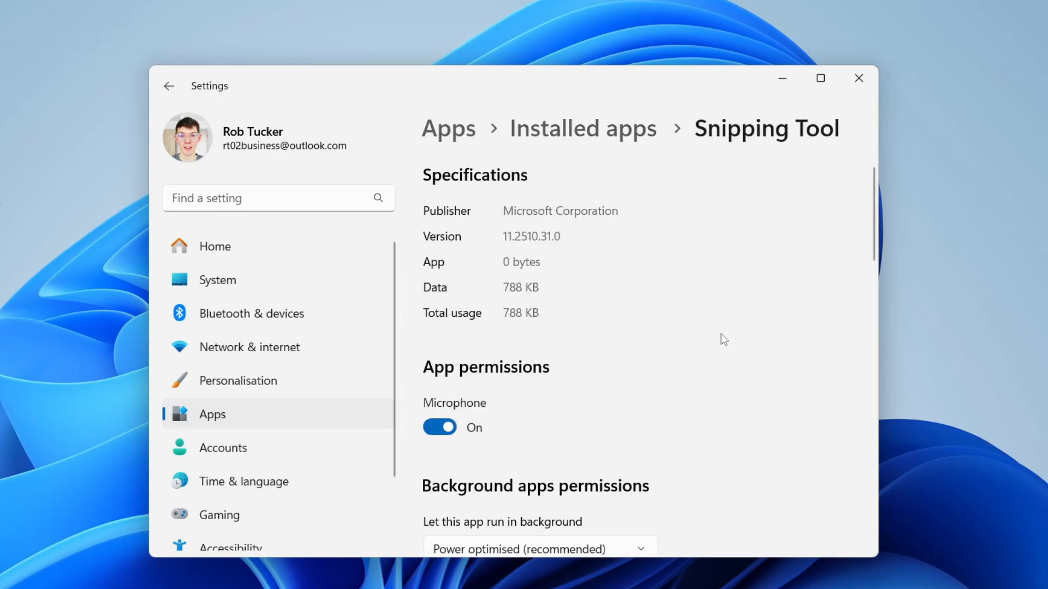
{"action": "left_click", "coordinate": [538, 549]}
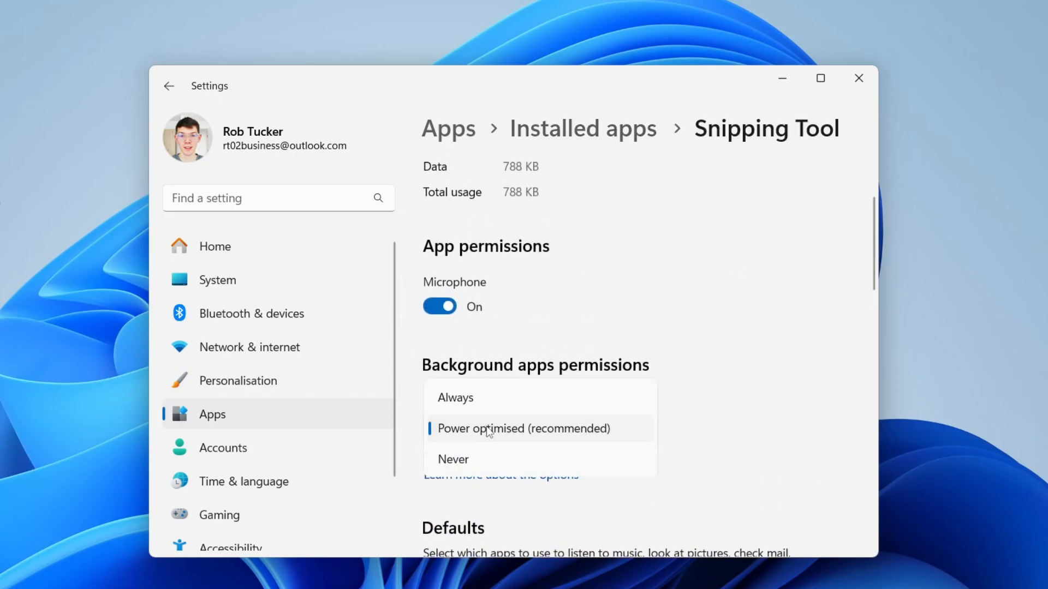
{"action": "left_click", "coordinate": [451, 459]}
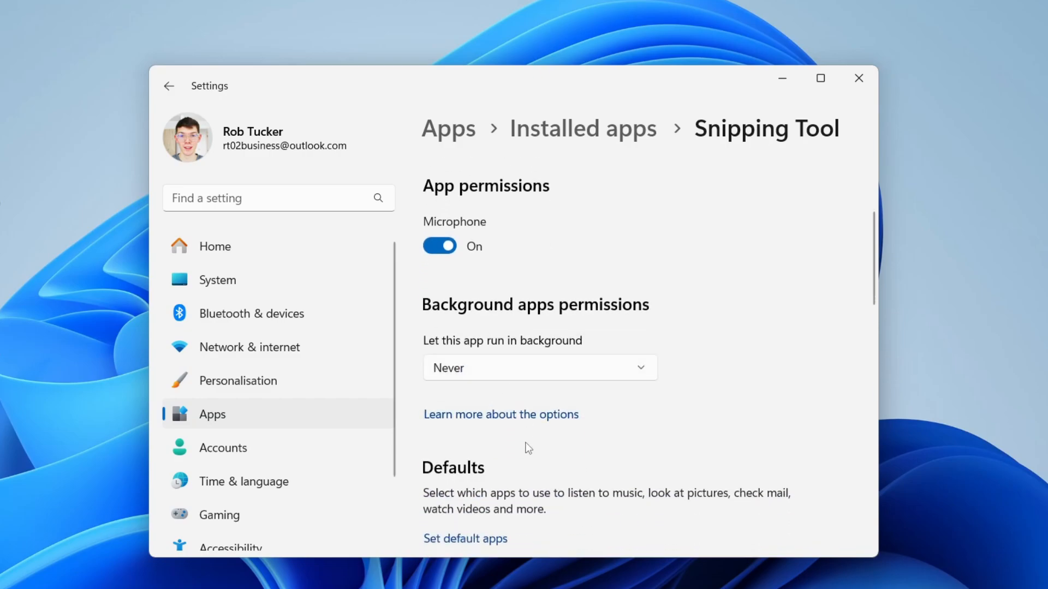
{"action": "scroll", "scroll_direction": "down", "scroll_amount": 3}
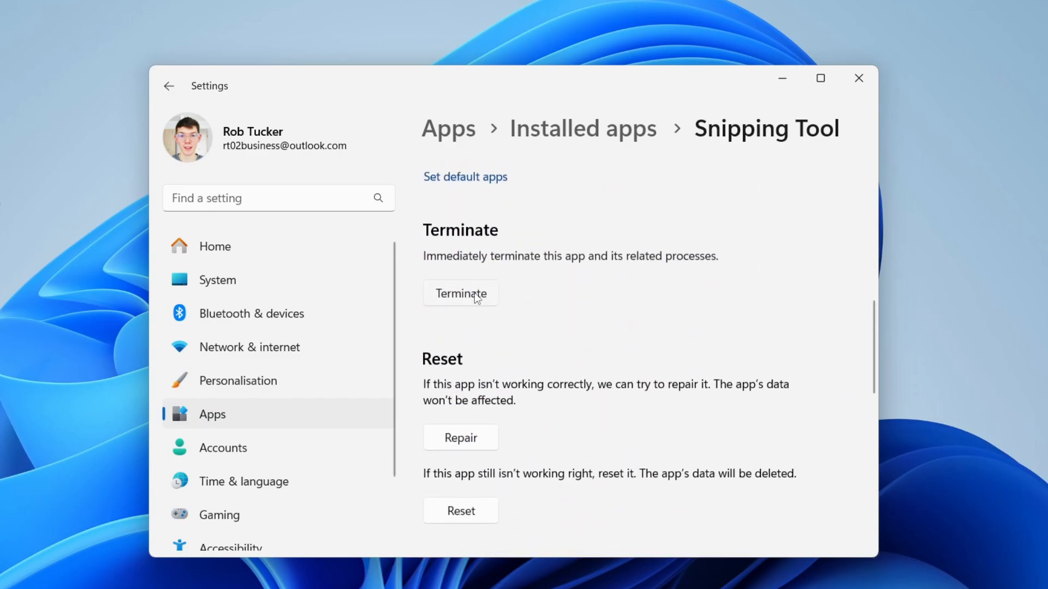
- Repair and reset Snipping Tool, return to installed apps, and close Settings
{"action": "left_click", "coordinate": [459, 437]}
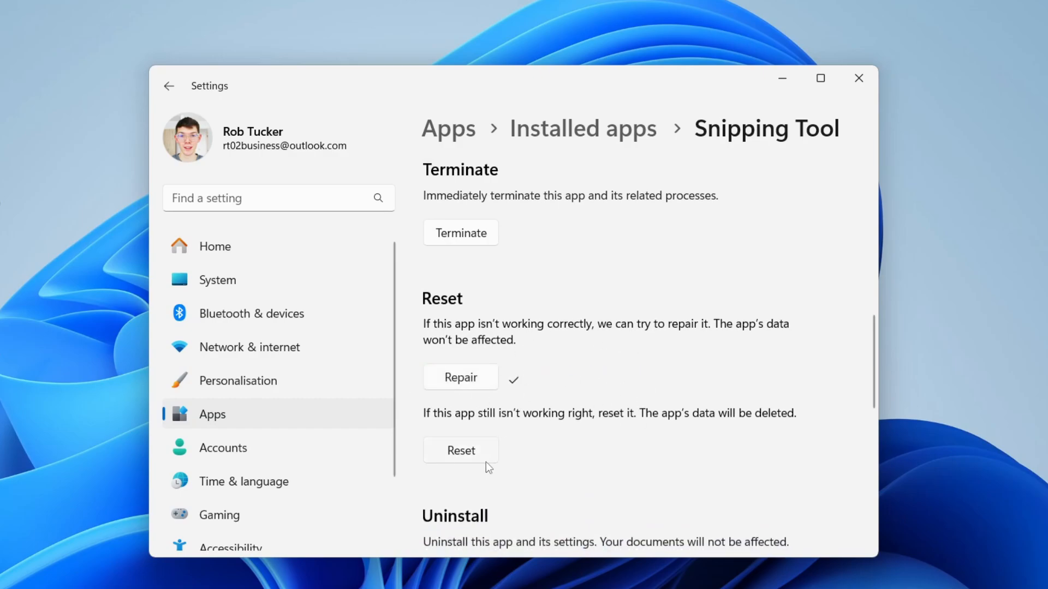
{"action": "left_click", "coordinate": [460, 450]}
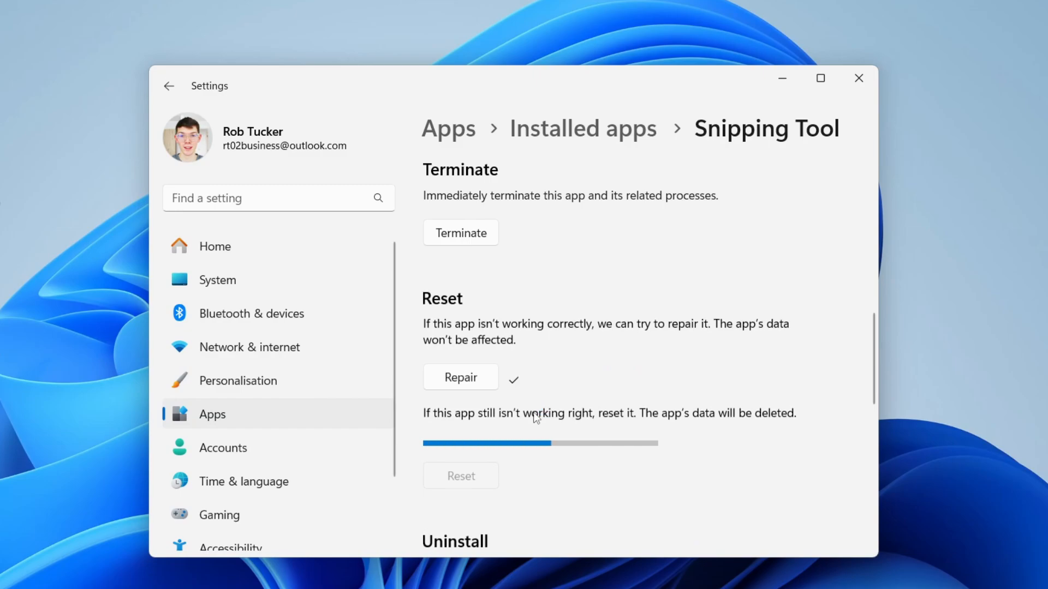
{"action": "mouse_move", "coordinate": [562, 464]}
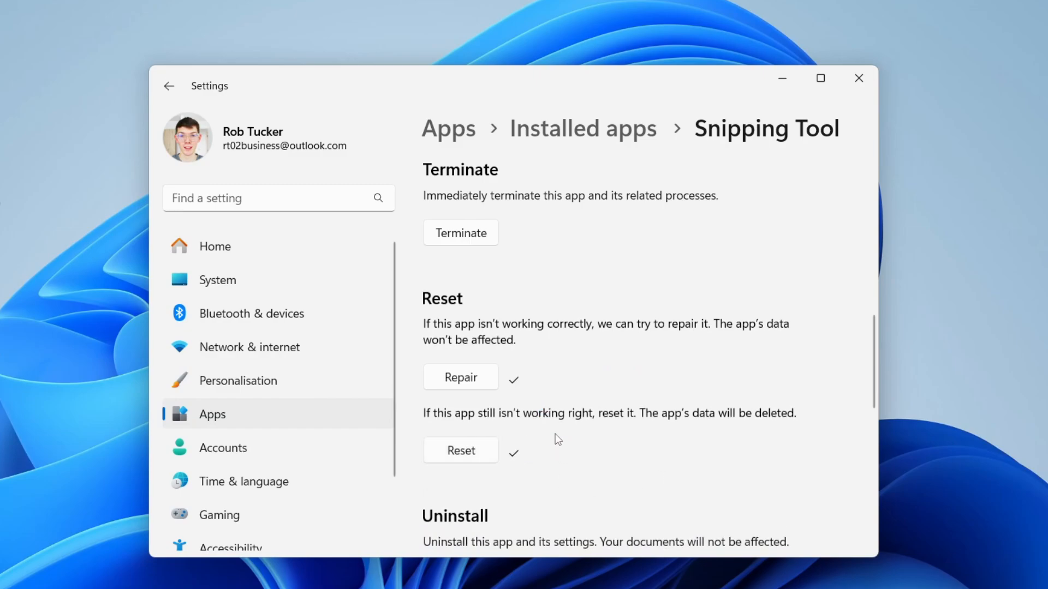
{"action": "left_click", "coordinate": [819, 78]}
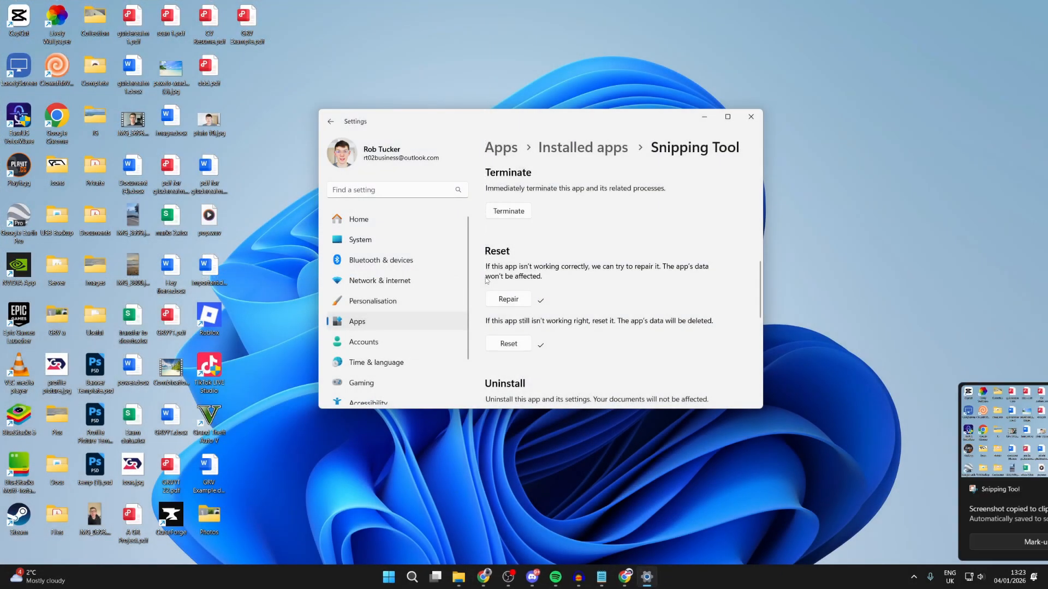
{"action": "left_click", "coordinate": [330, 121]}
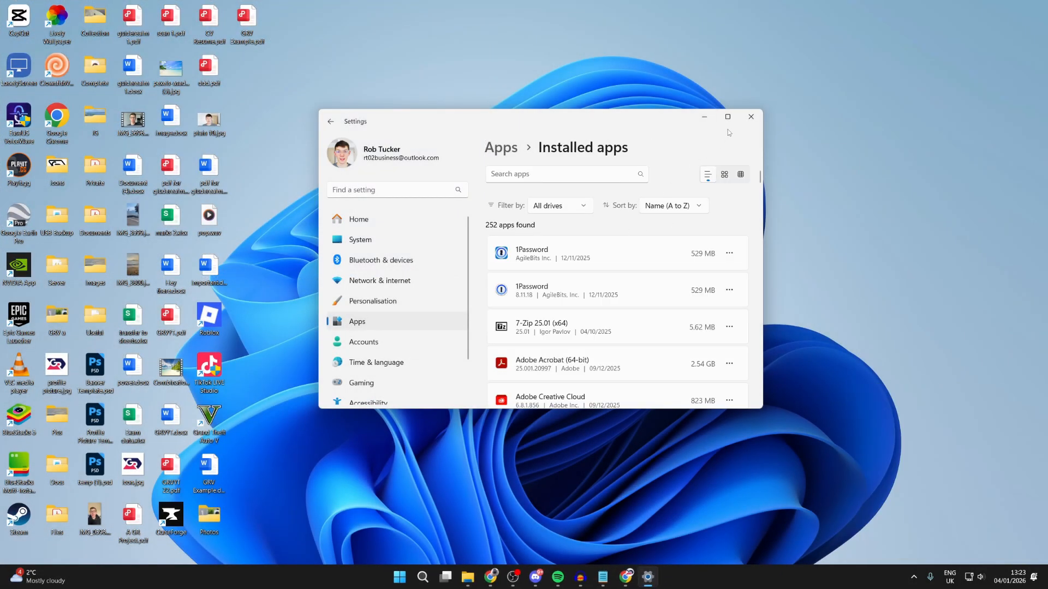
{"action": "left_click", "coordinate": [749, 116]}
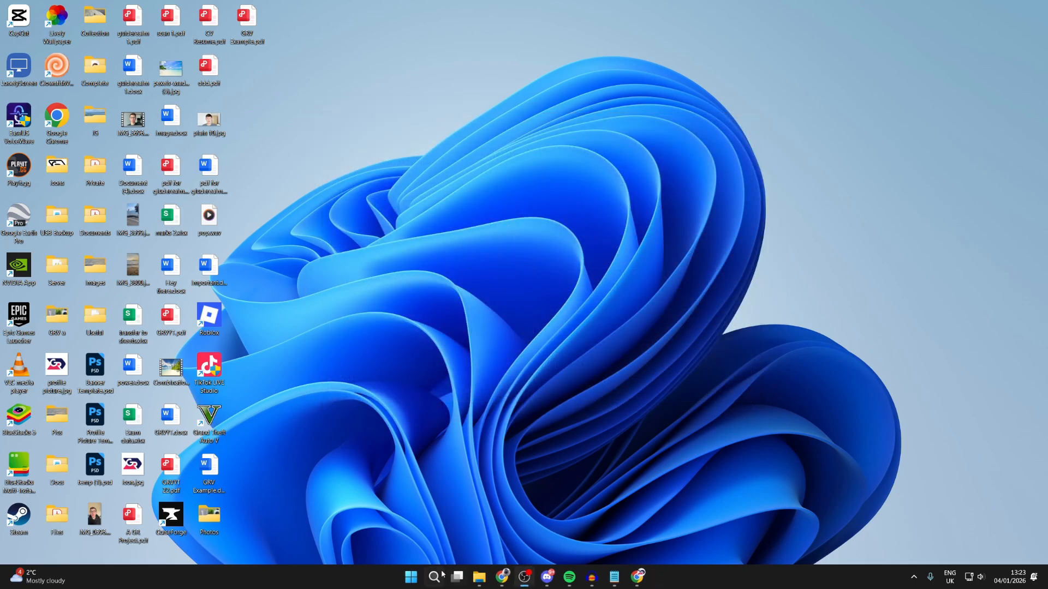
{"action": "left_click", "coordinate": [432, 582]}
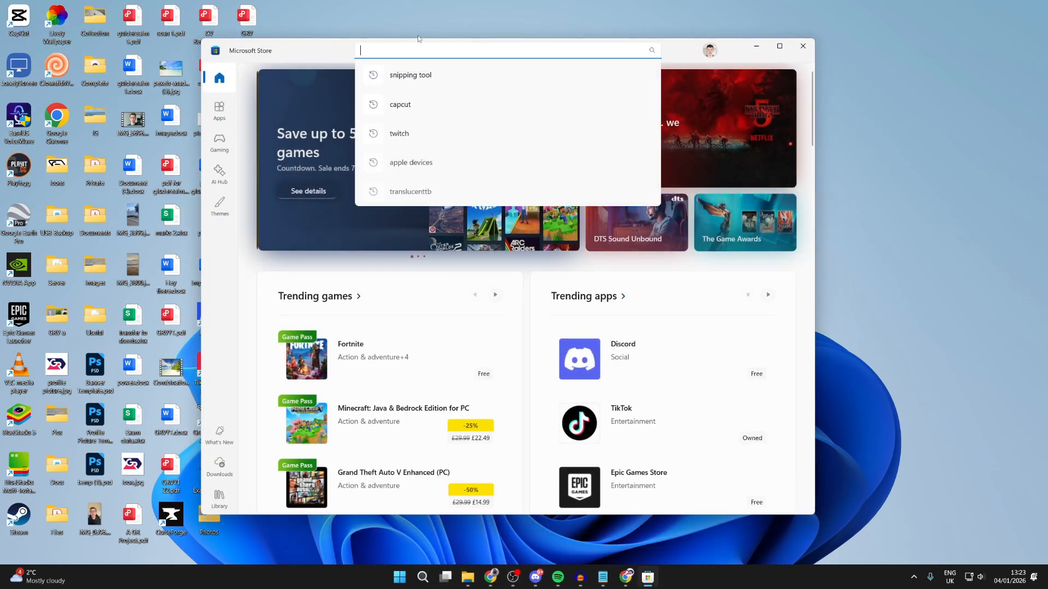
{"action": "type", "text": "snippong tool"}
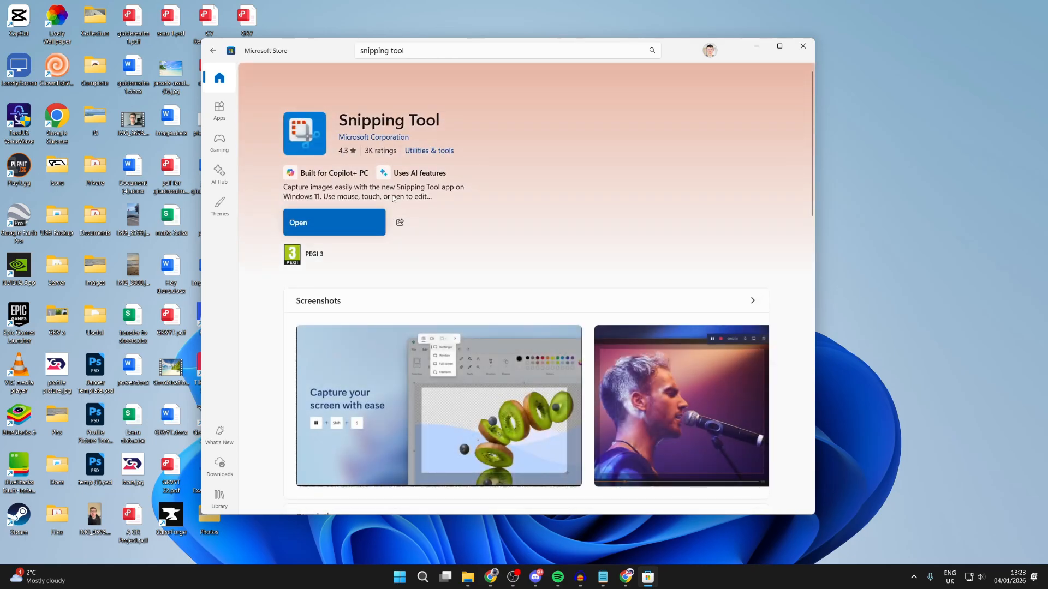
{"action": "mouse_move", "coordinate": [780, 47]}
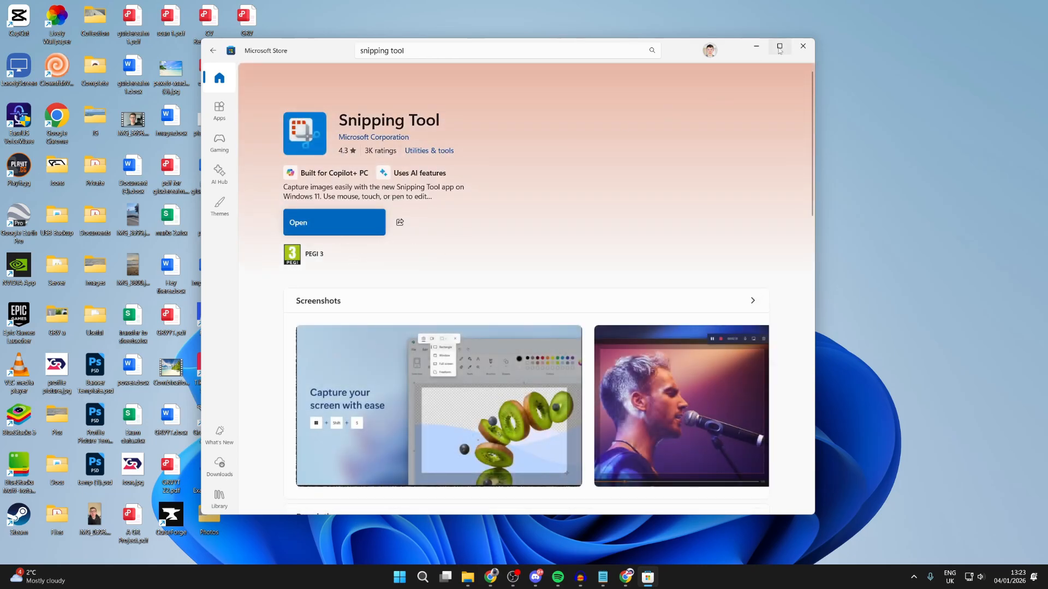
{"action": "left_click", "coordinate": [801, 46]}
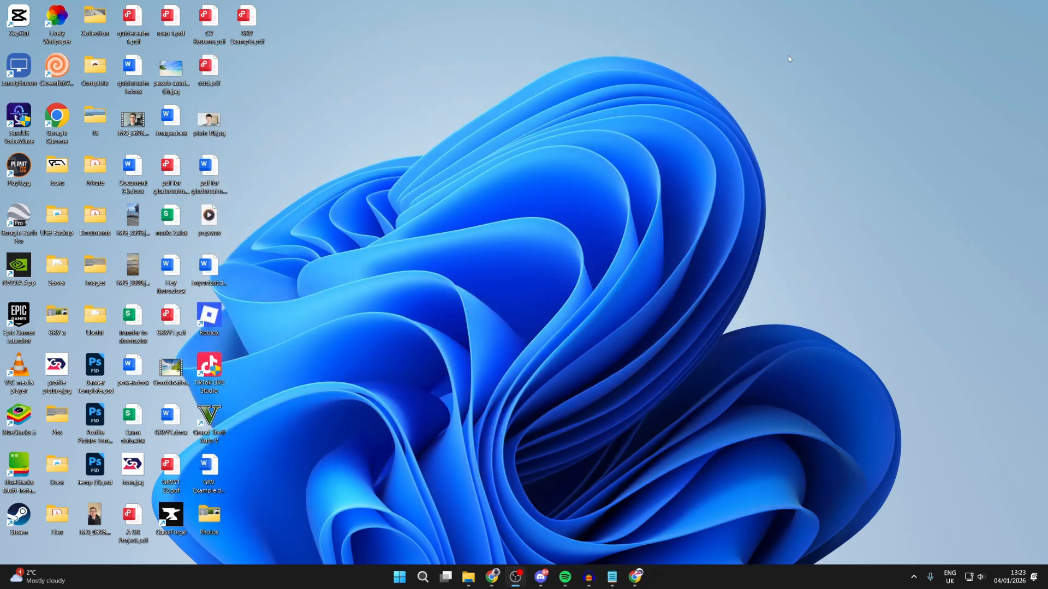
- Turn on 'Use the Print screen key to open screen capture' in Accessibility settings, then close Settings
{"action": "left_click", "coordinate": [399, 576]}
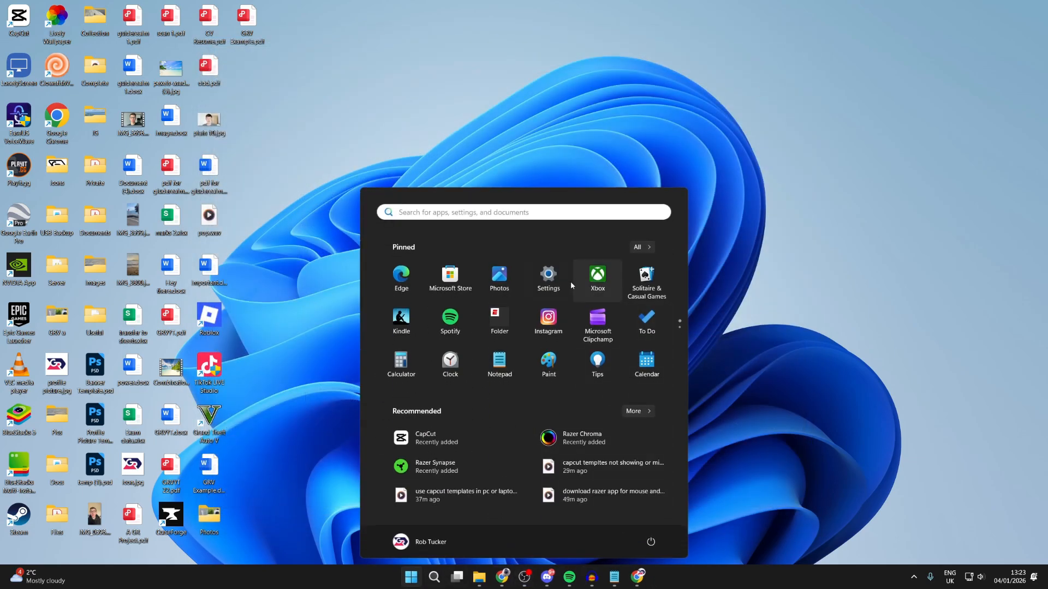
{"action": "left_click", "coordinate": [548, 278]}
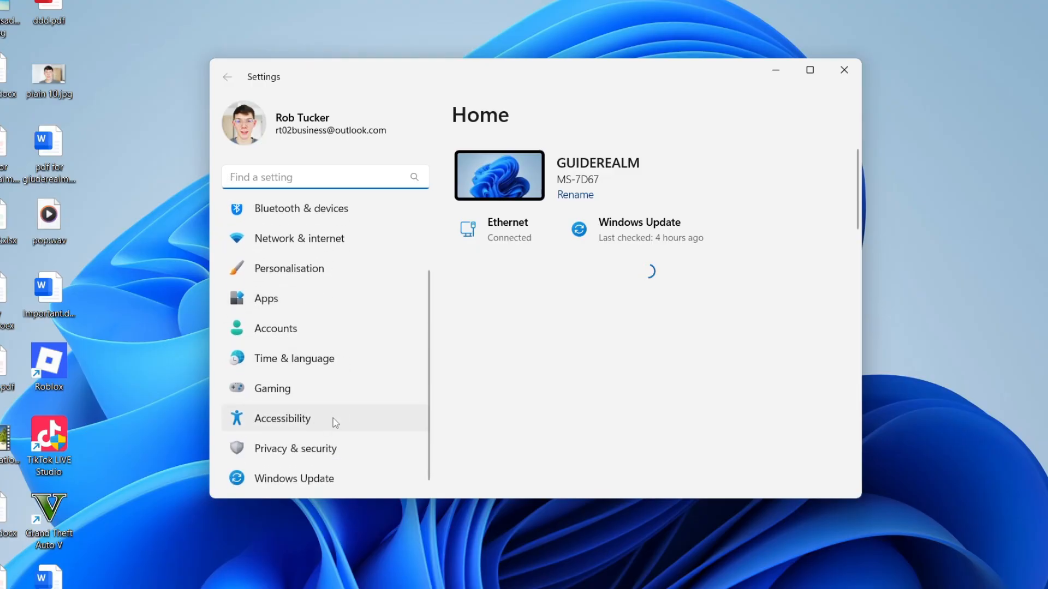
{"action": "left_click", "coordinate": [282, 418]}
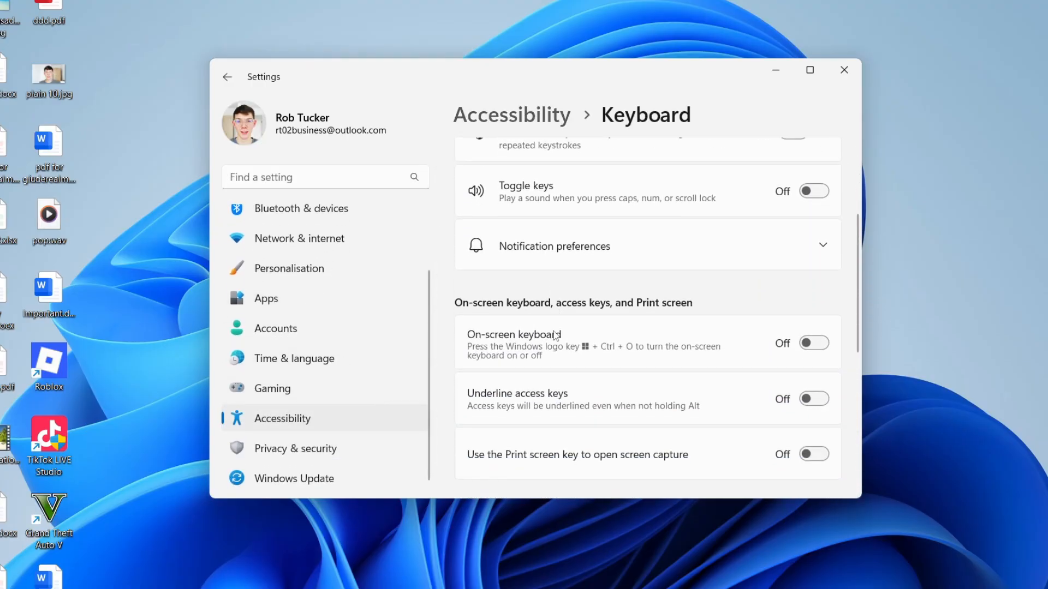
{"action": "scroll", "scroll_direction": "down", "scroll_amount": 3}
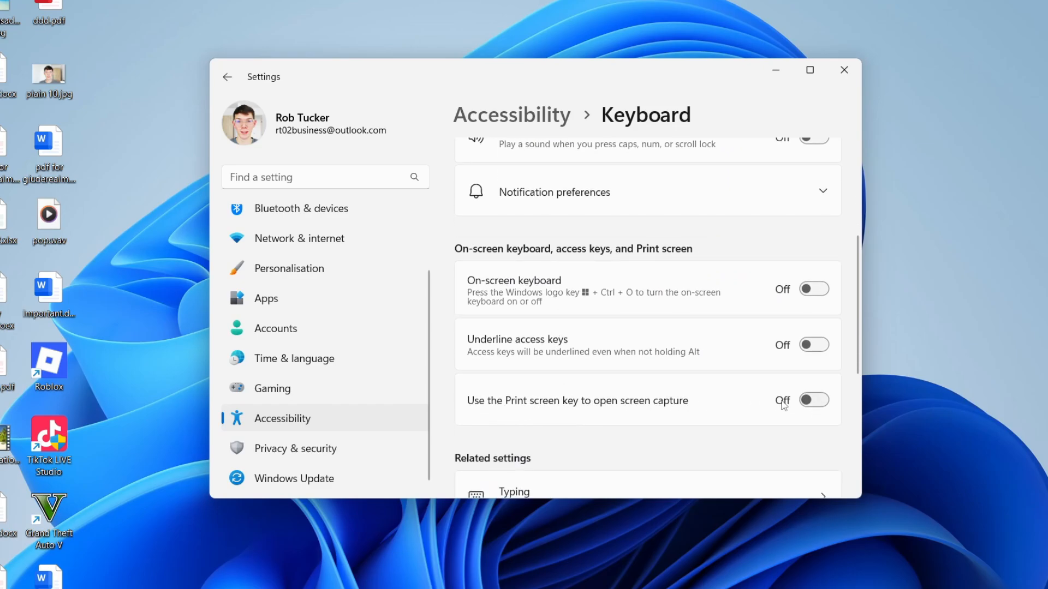
{"action": "left_click", "coordinate": [812, 399]}
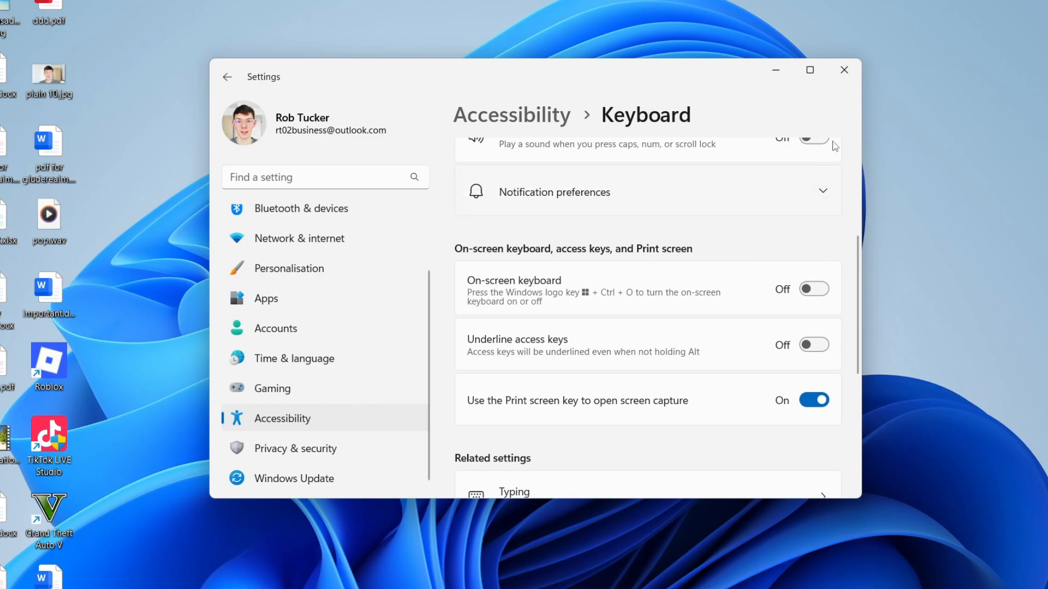
{"action": "left_click", "coordinate": [843, 70]}
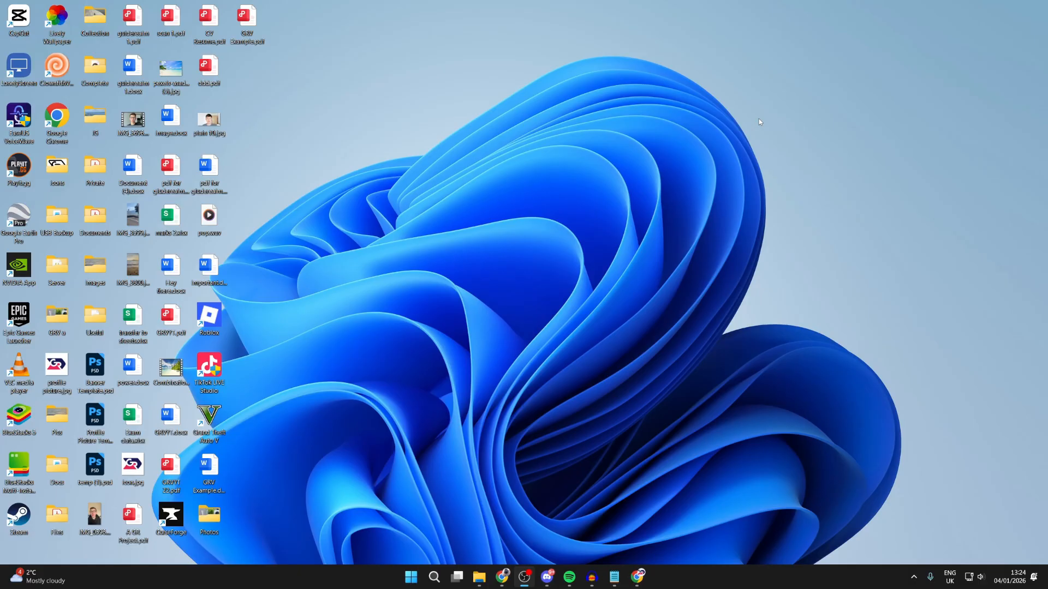
{"action": "mouse_move", "coordinate": [760, 223]}
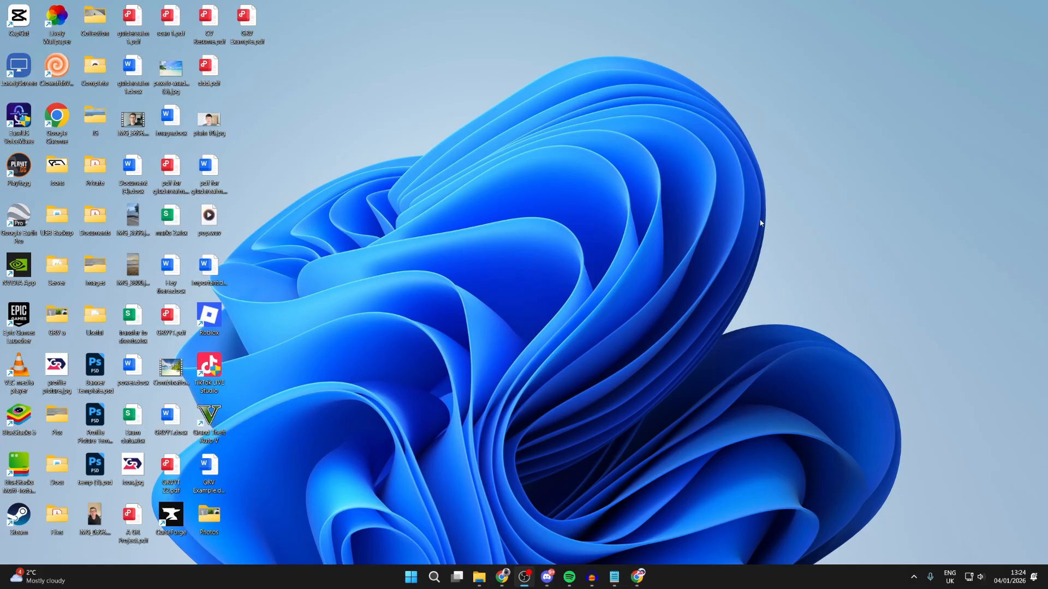
{"action": "mouse_move", "coordinate": [748, 224]}
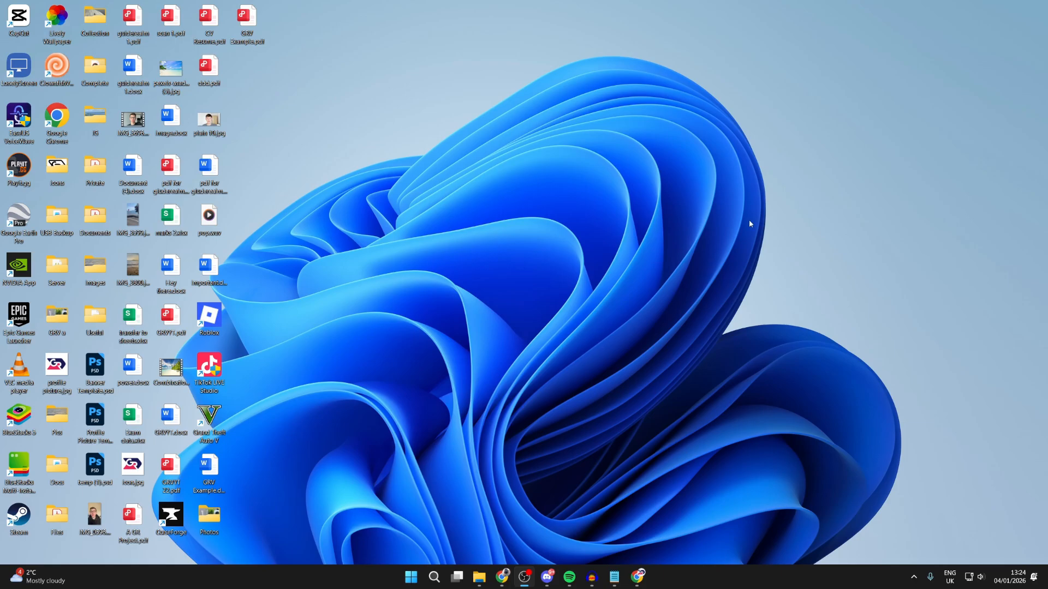
{"action": "mouse_move", "coordinate": [468, 505]}
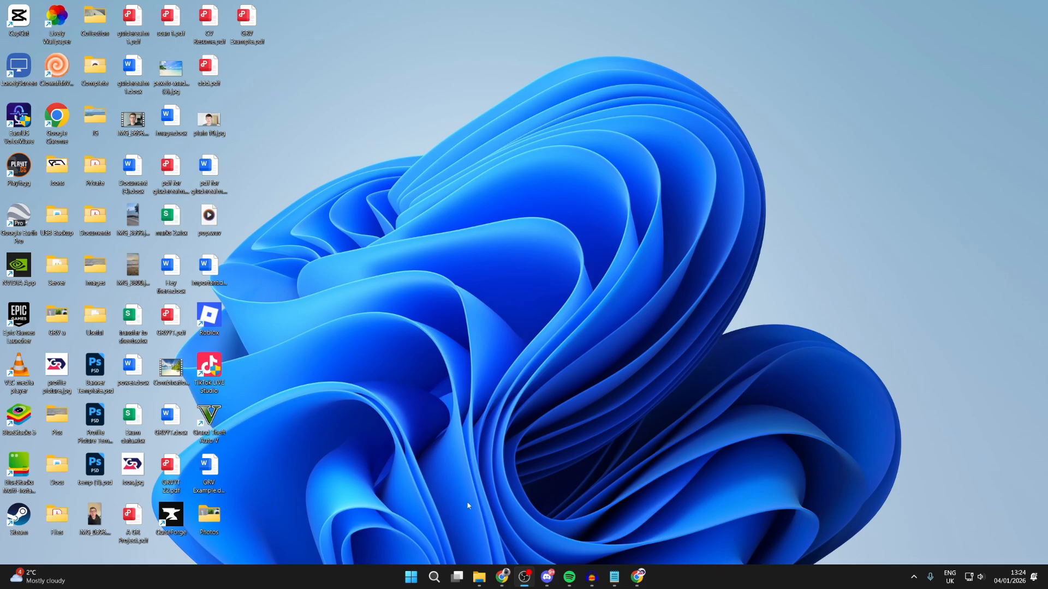
- Show the Start menu's power options: Lock, Sleep, Shut down and Restart
{"action": "left_click", "coordinate": [410, 581]}
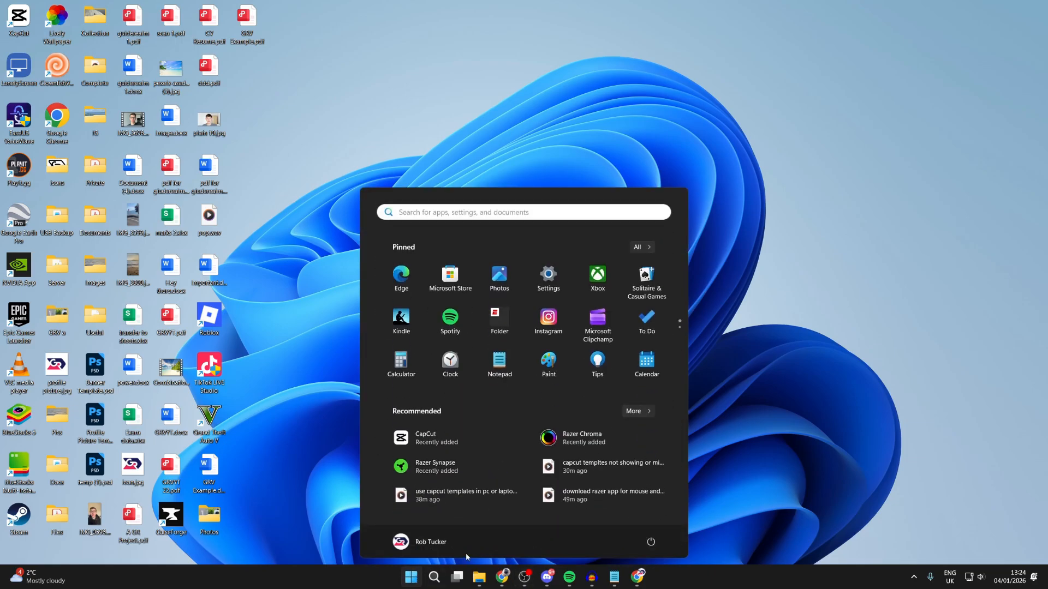
{"action": "left_click", "coordinate": [648, 542]}
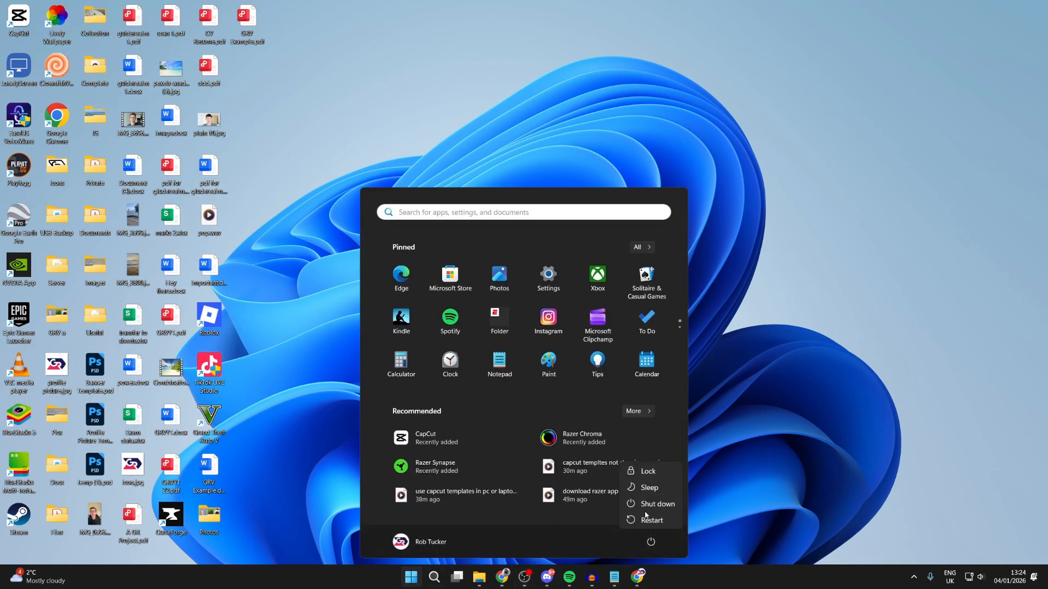
{"action": "mouse_move", "coordinate": [763, 410]}
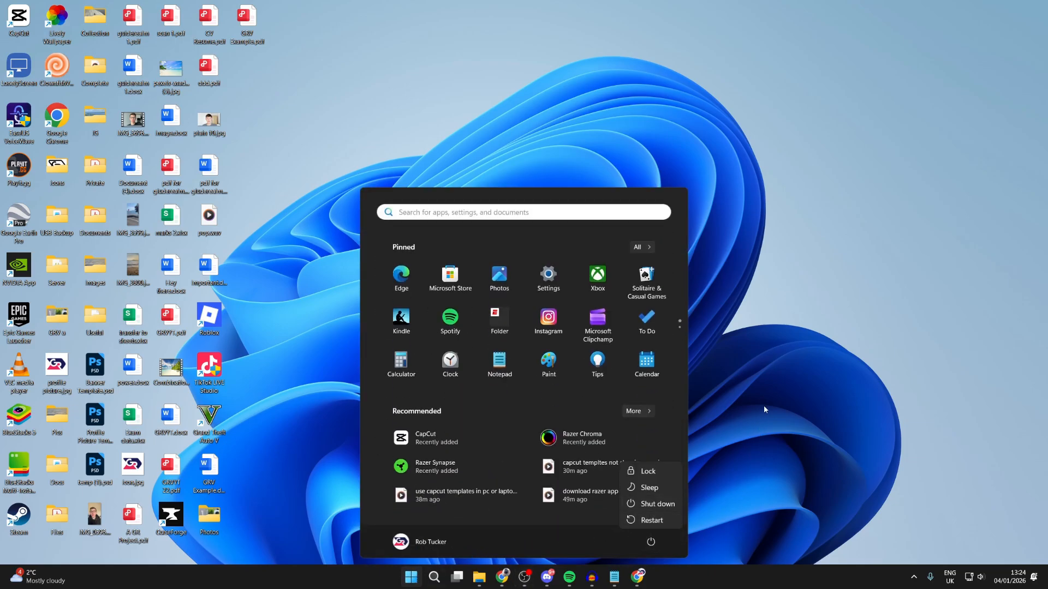